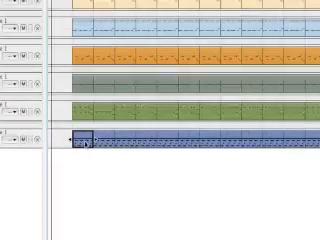
scroll("down", 3)
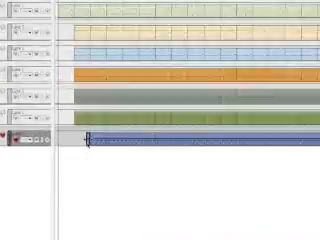
scroll("down", 3)
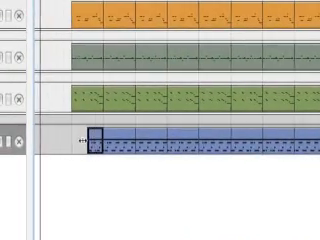